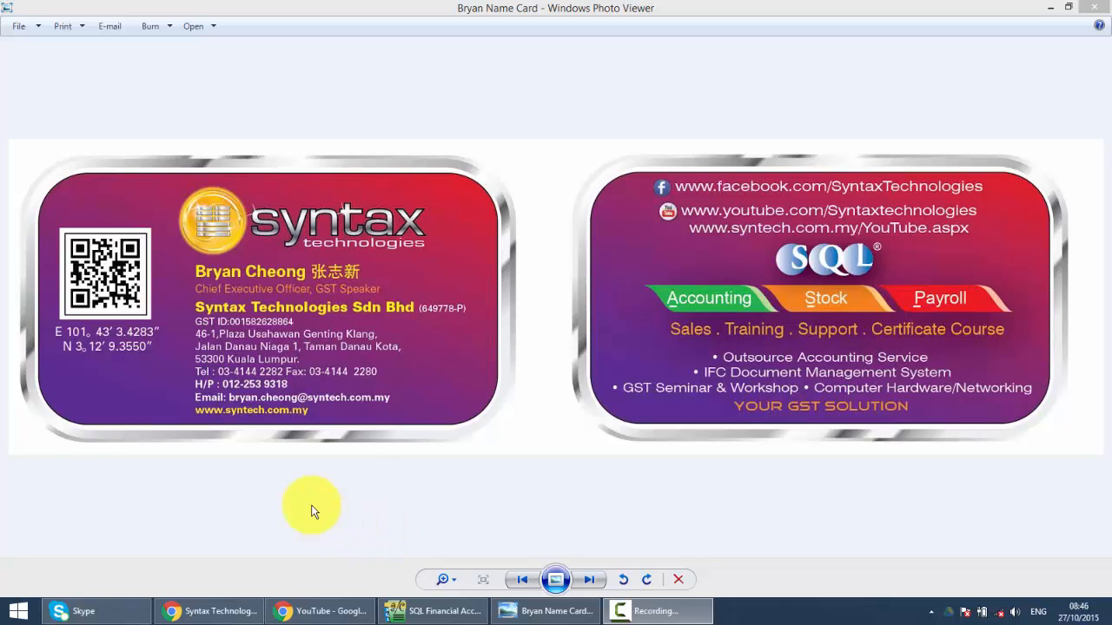
pyautogui.moveTo(257, 469)
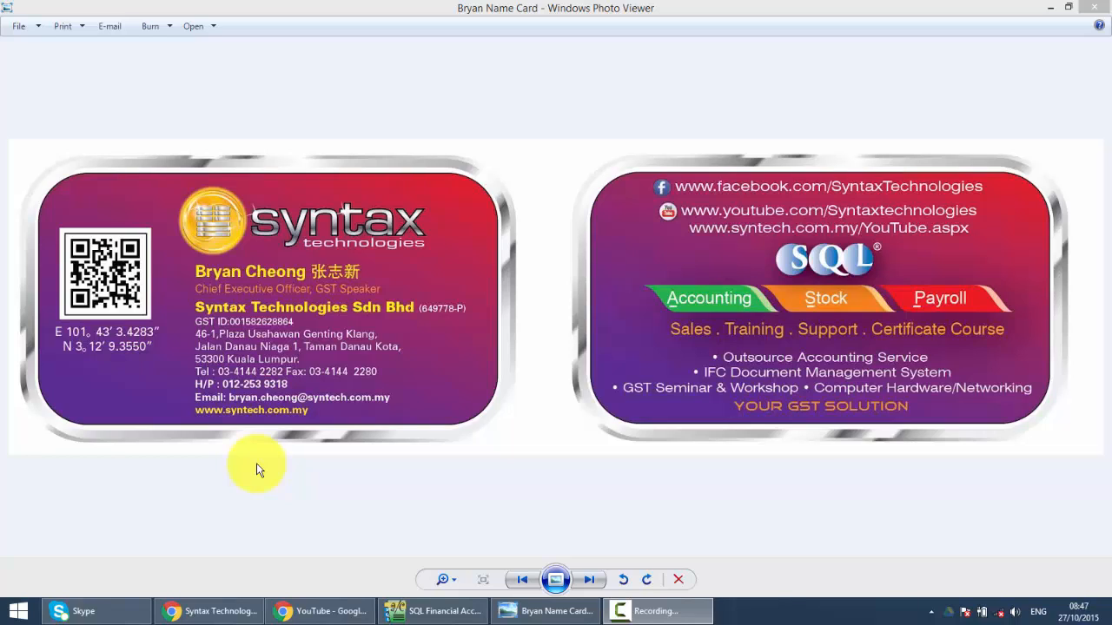
pyautogui.moveTo(271, 480)
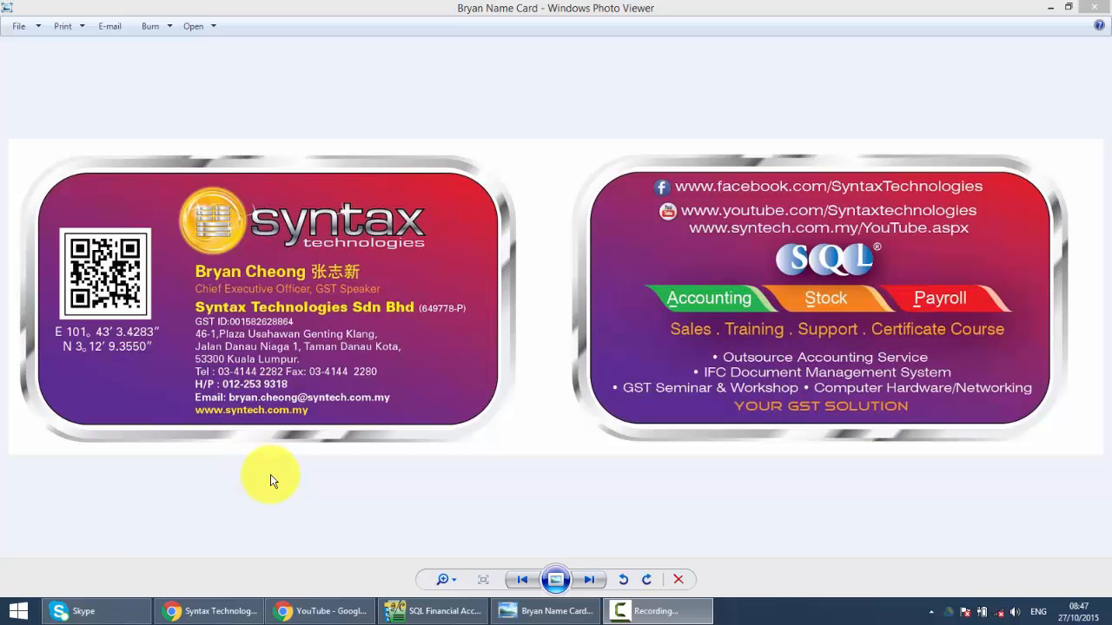
# - Bring SQL Financial Accounting to the front showing the Customer documents menu
pyautogui.click(433, 611)
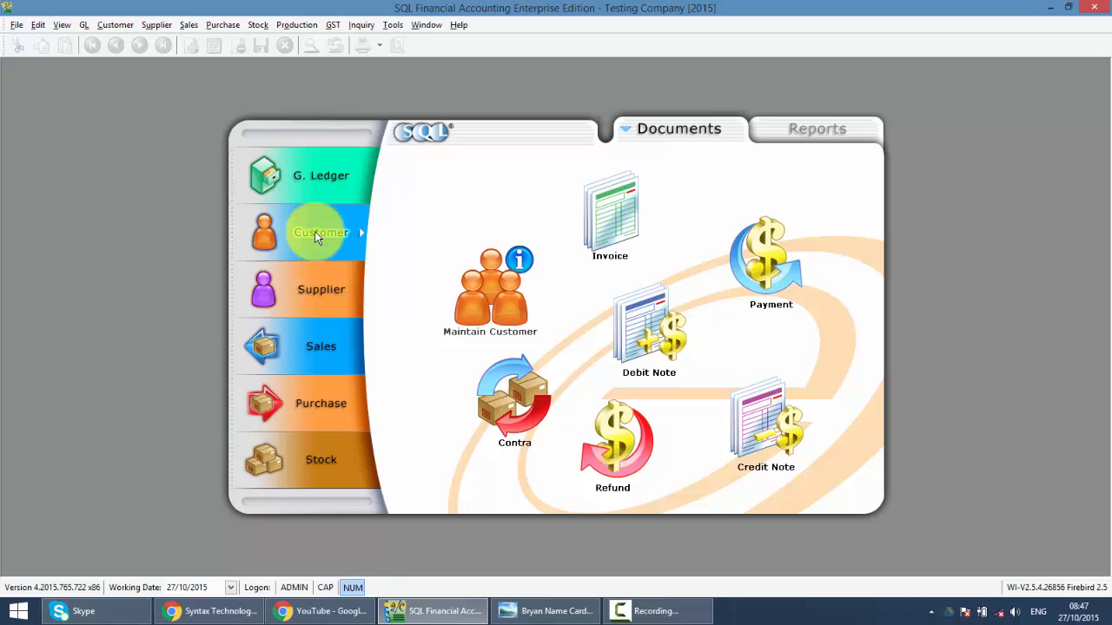
pyautogui.moveTo(587, 257)
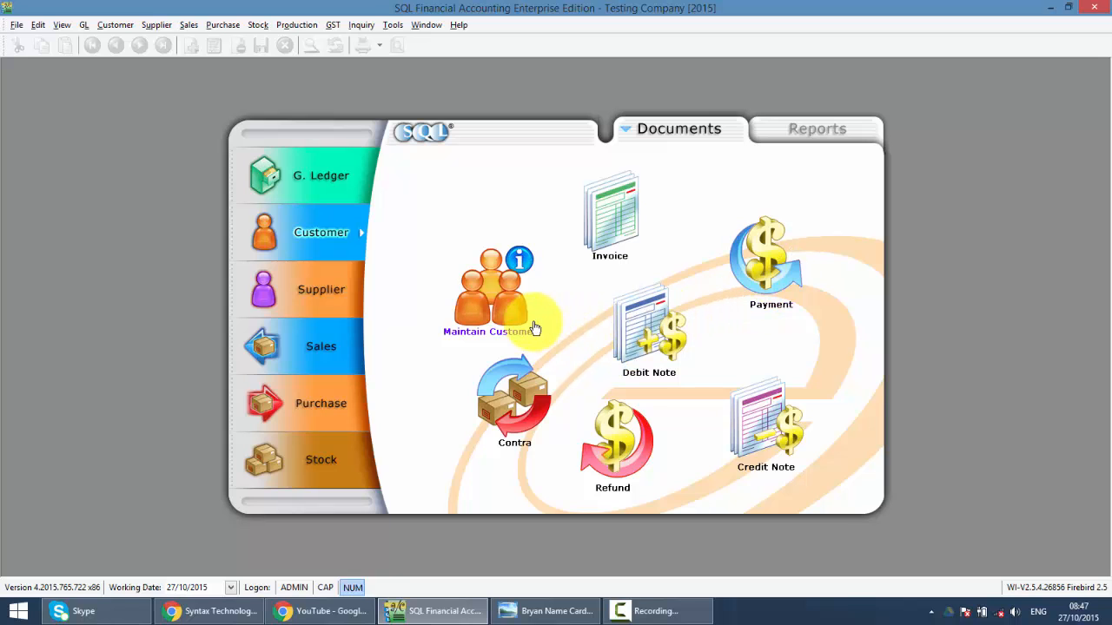
pyautogui.moveTo(598, 233)
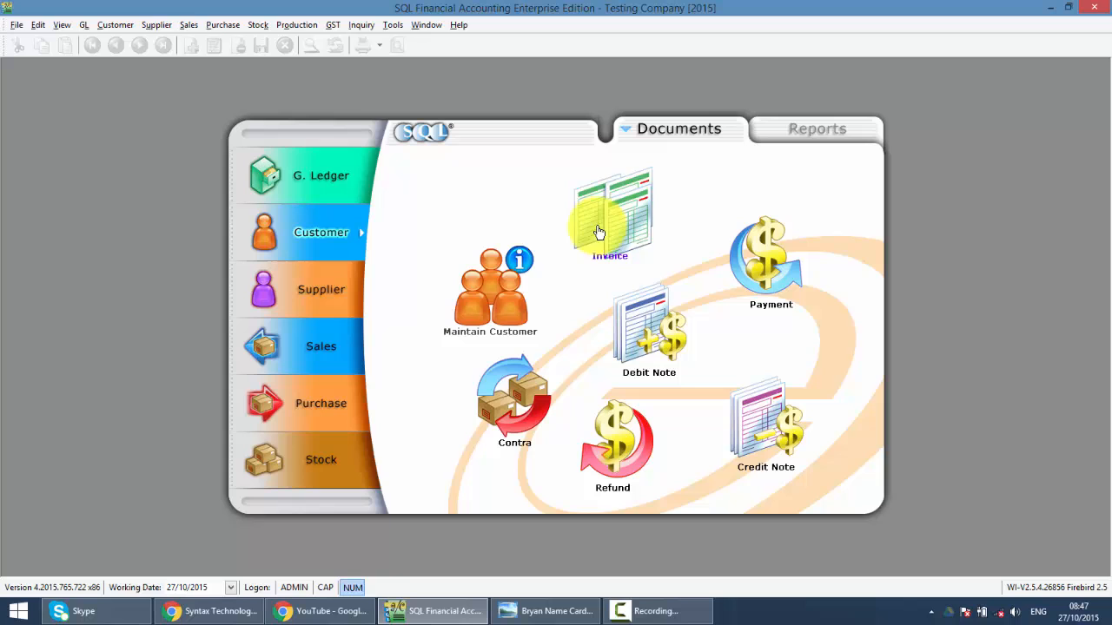
# - Show the Customer Invoice Entry list with existing invoices and outstanding balances
pyautogui.click(609, 212)
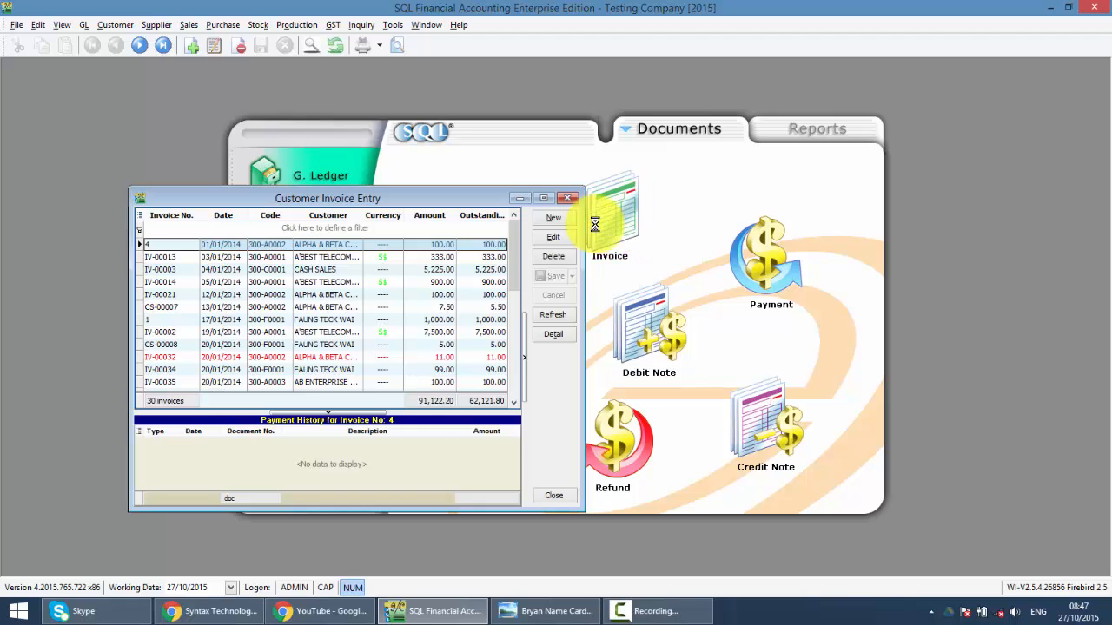
pyautogui.moveTo(451, 205)
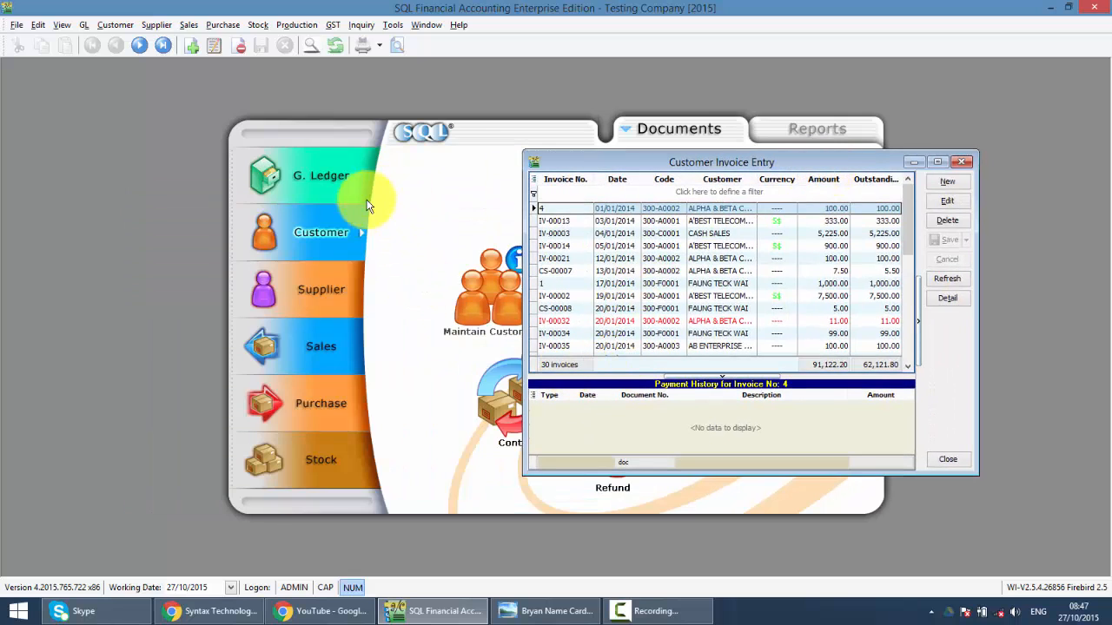
pyautogui.moveTo(313, 311)
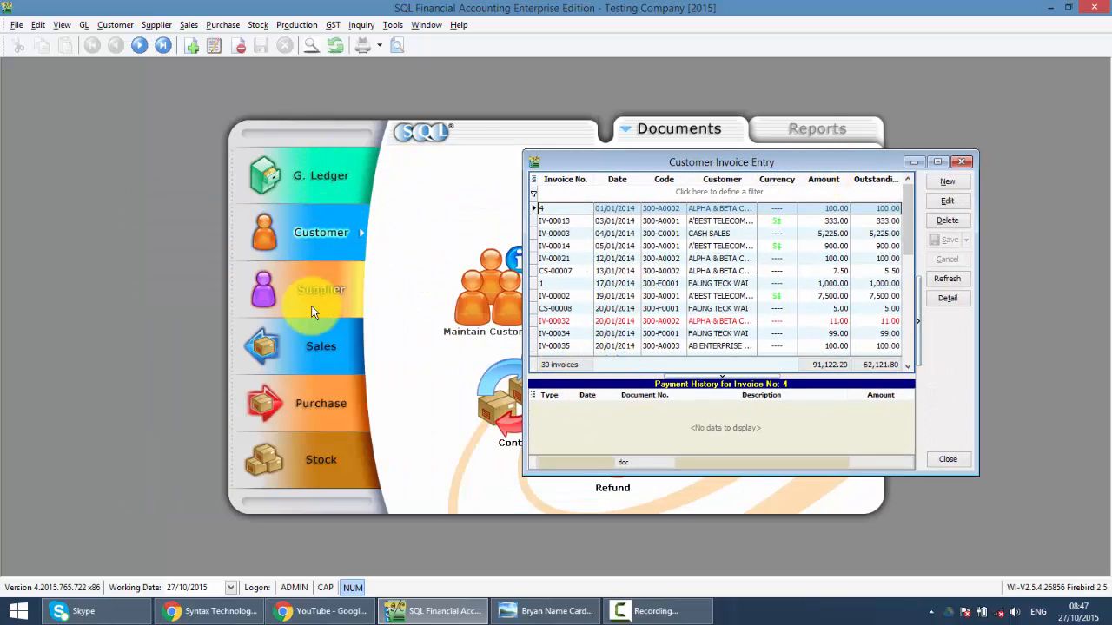
pyautogui.moveTo(329, 212)
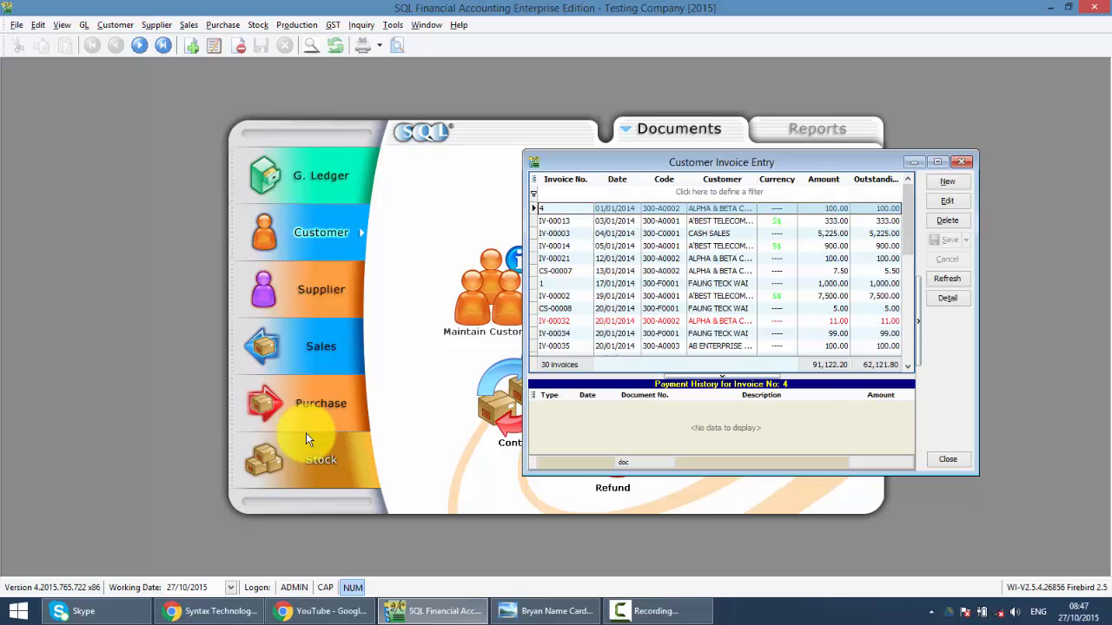
pyautogui.moveTo(348, 253)
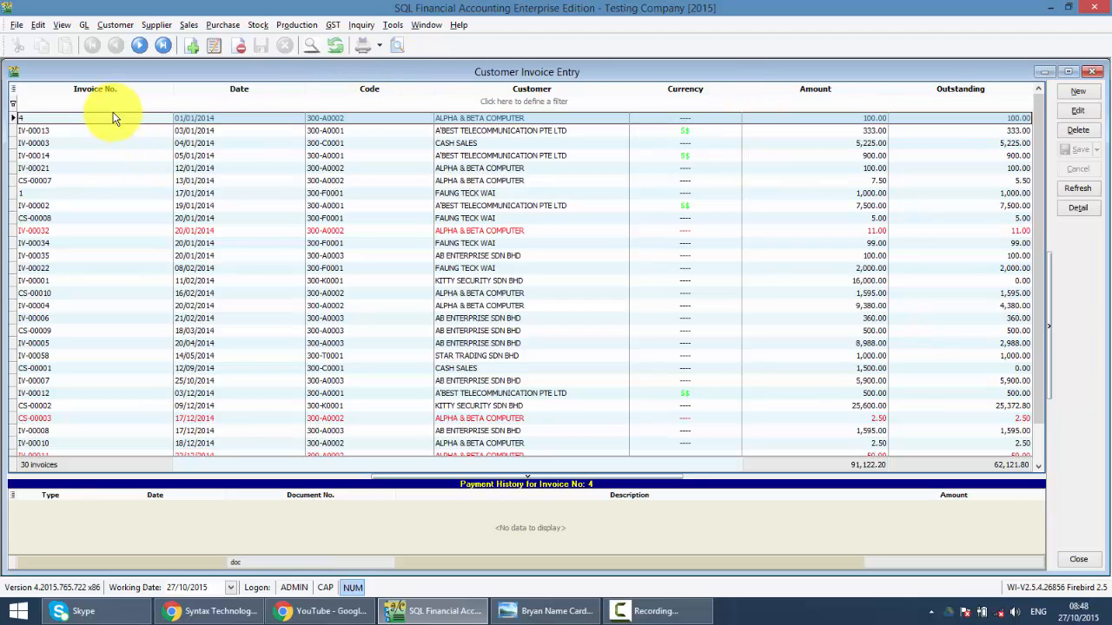
# - Search the invoice list for '12' and customer 'kit' to locate KITTY SECURITY's IV-00001
pyautogui.write('12')
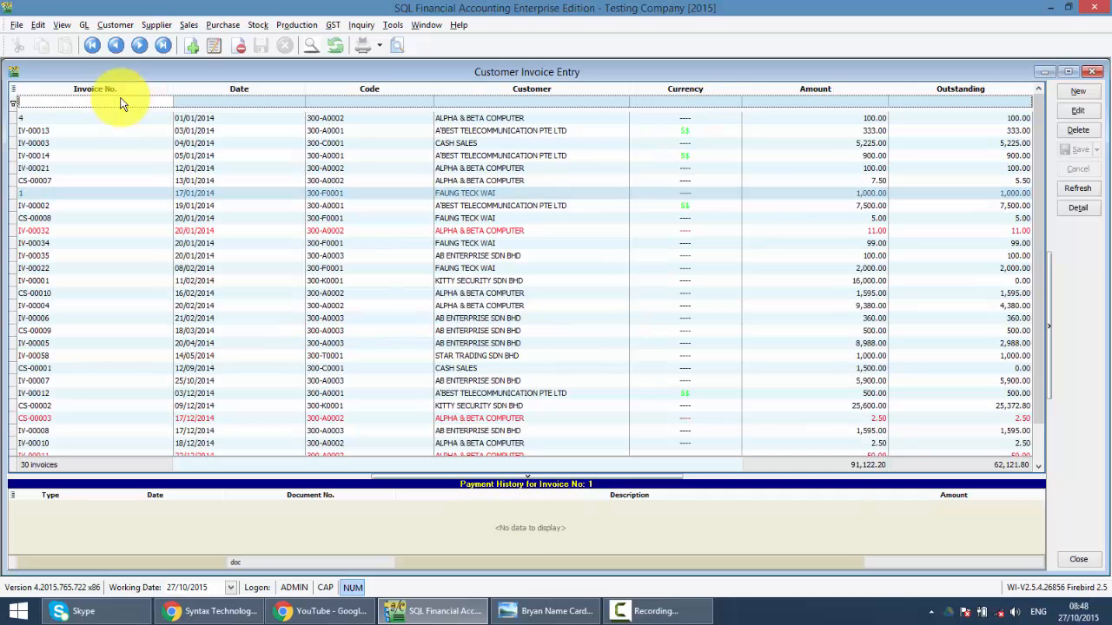
pyautogui.moveTo(532, 104)
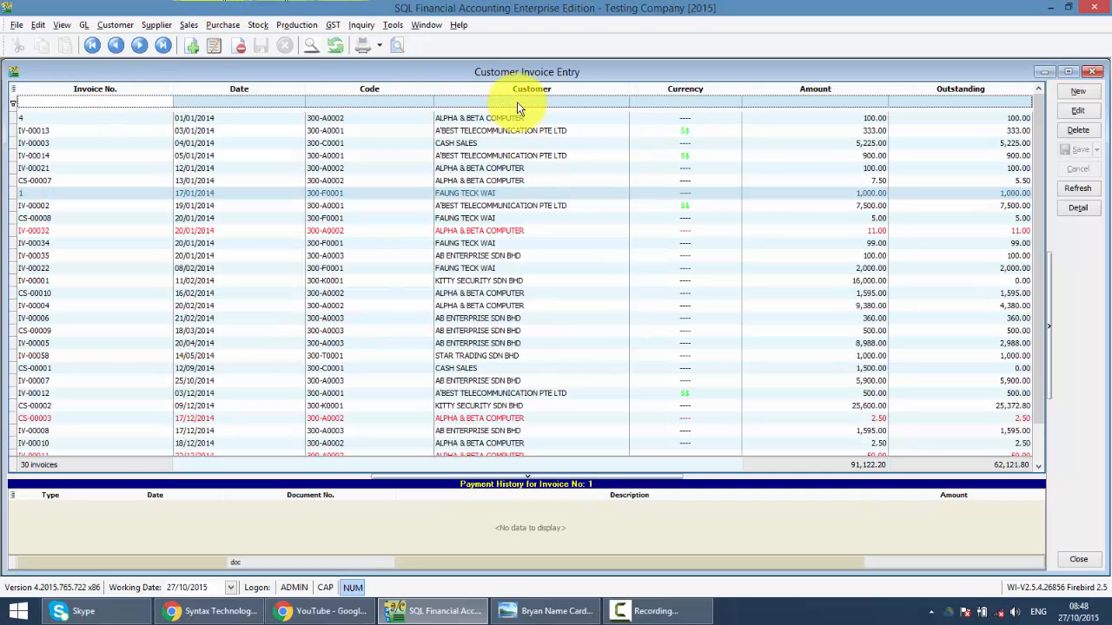
pyautogui.write('kit')
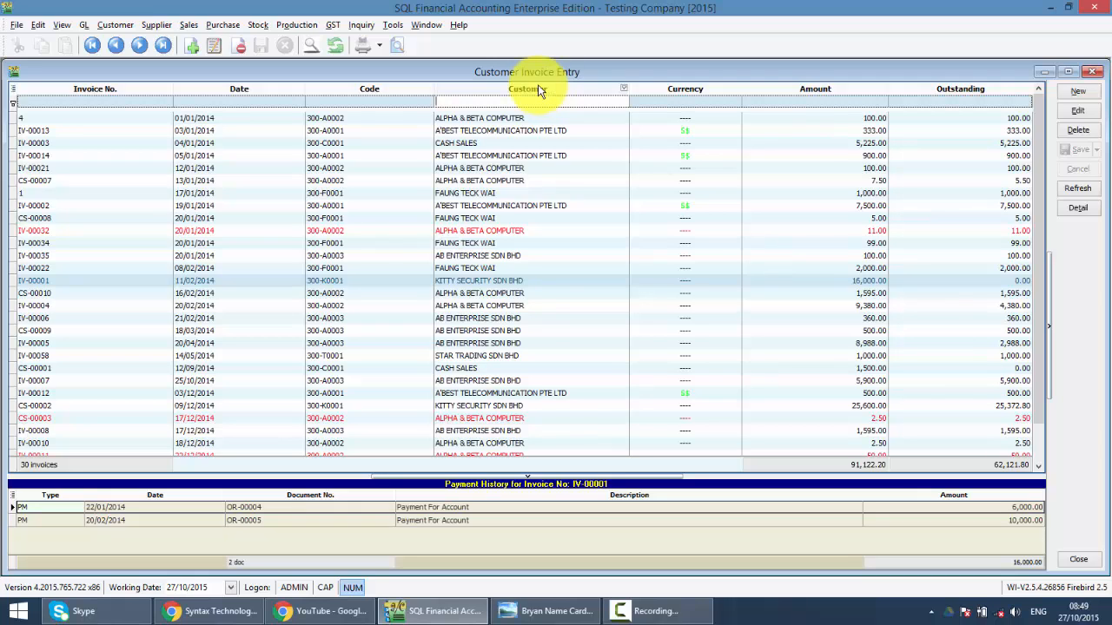
# - Add the AGENT column via header customization, then start a blank new invoice
pyautogui.rightClick(538, 88)
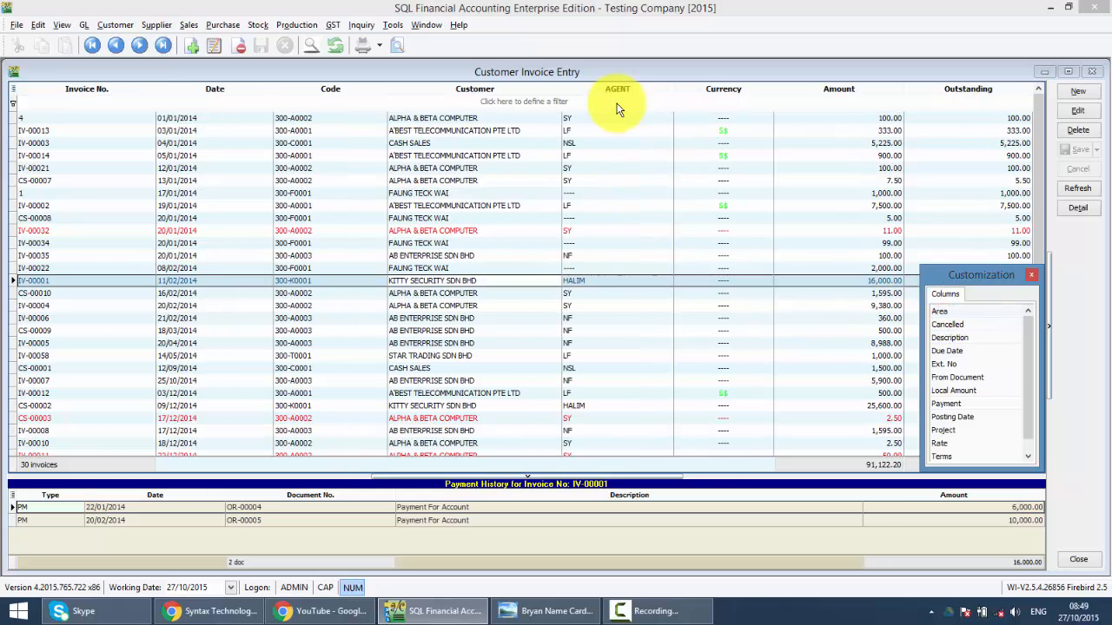
pyautogui.moveTo(327, 90)
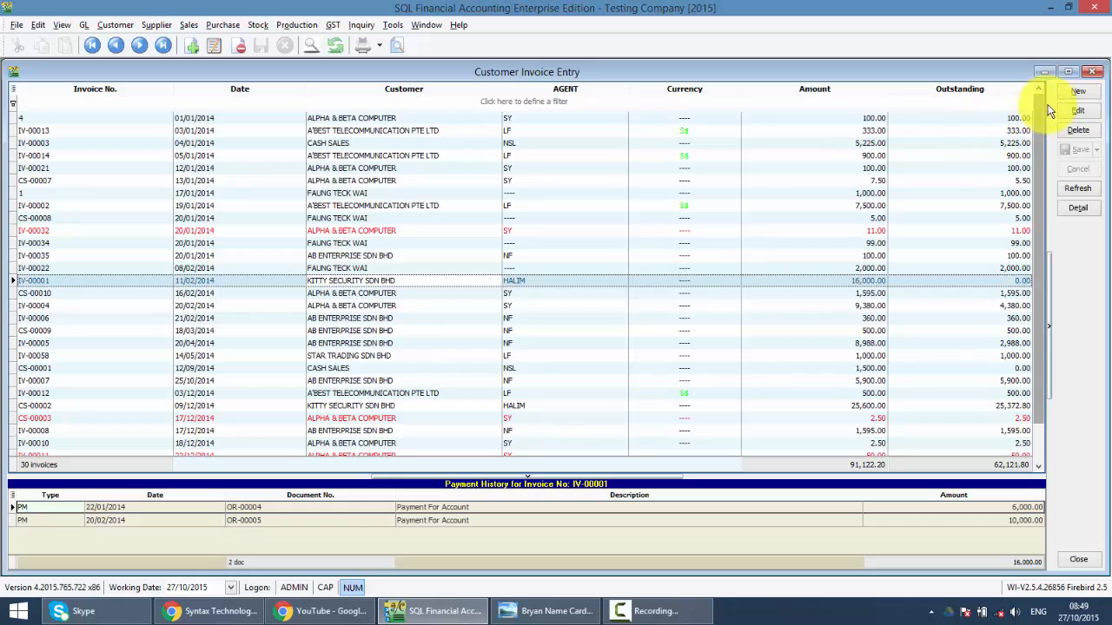
pyautogui.click(1077, 90)
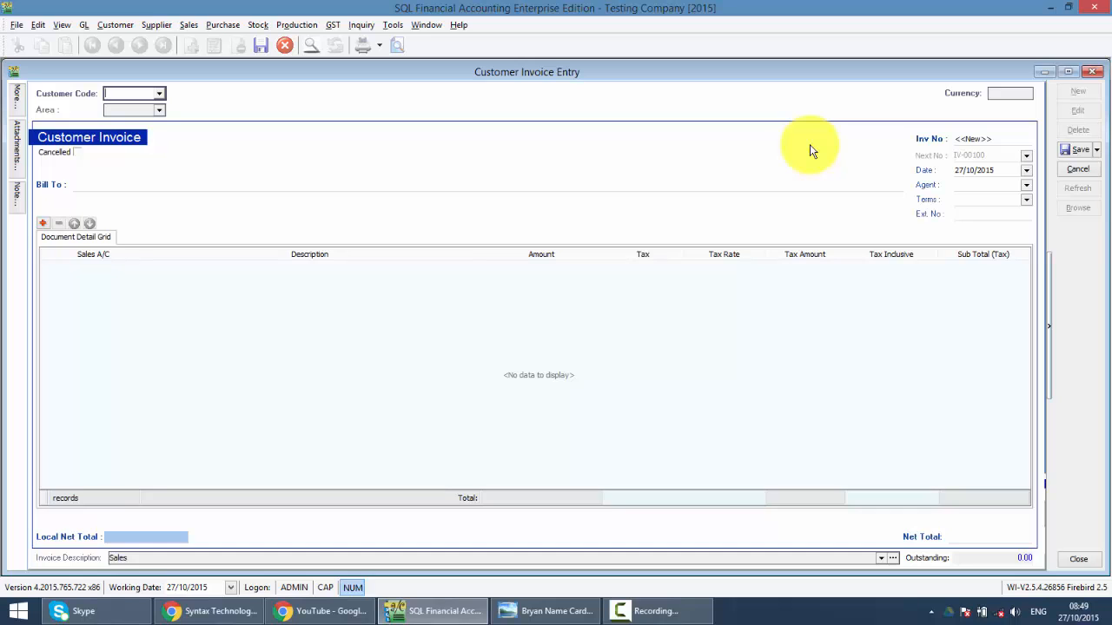
# - Select customer 300-K0001 KITTY SECURITY SDN BHD from the full customer list
pyautogui.click(160, 94)
pyautogui.write('ki')
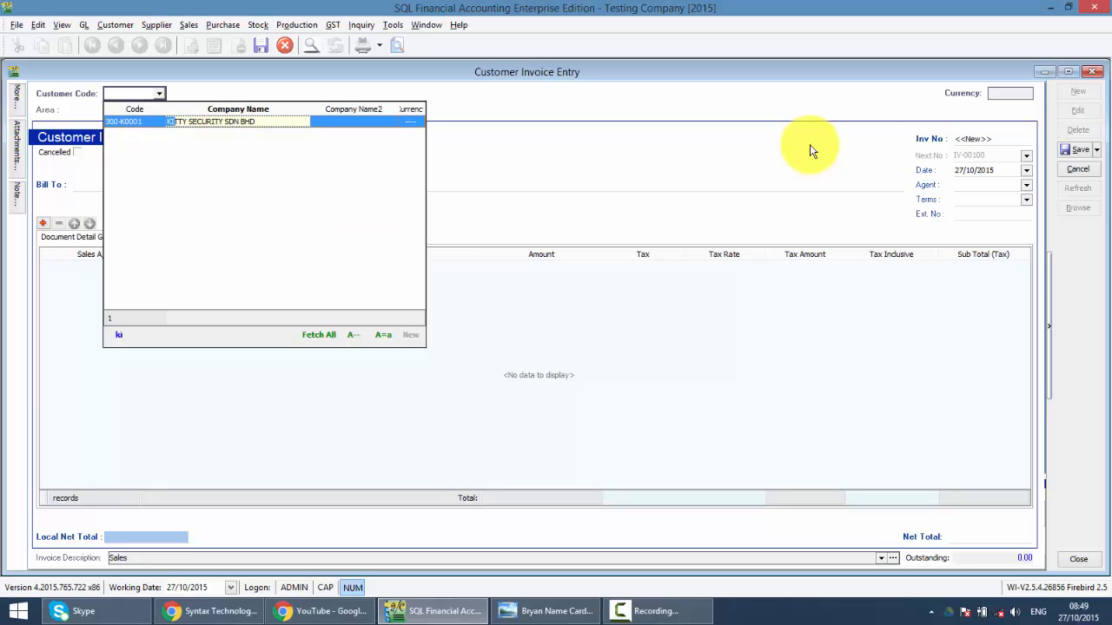
pyautogui.moveTo(201, 136)
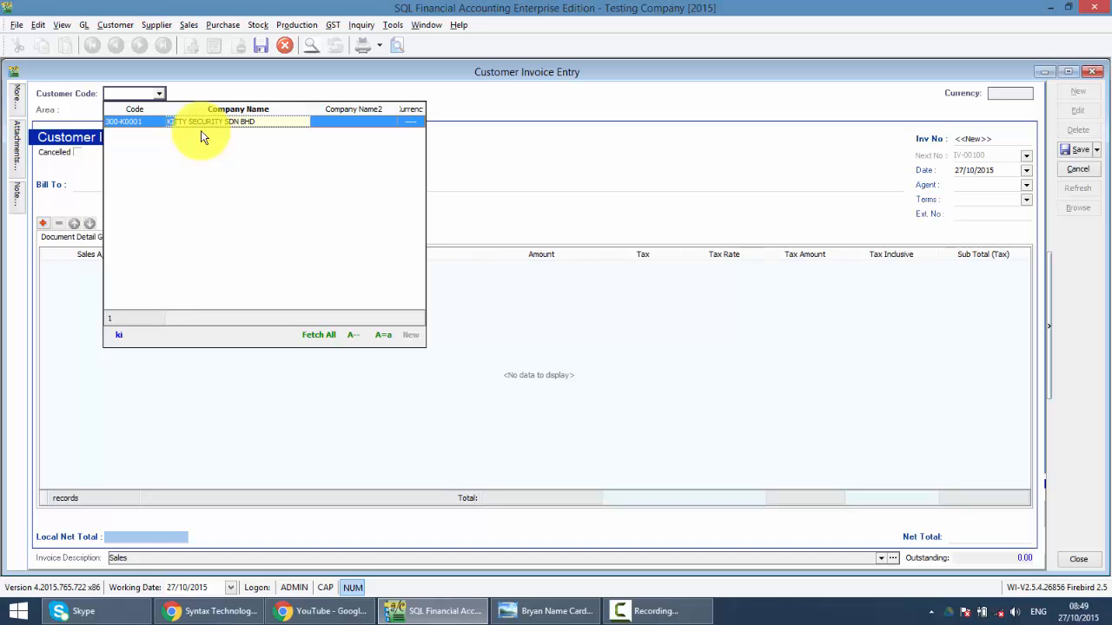
pyautogui.click(320, 334)
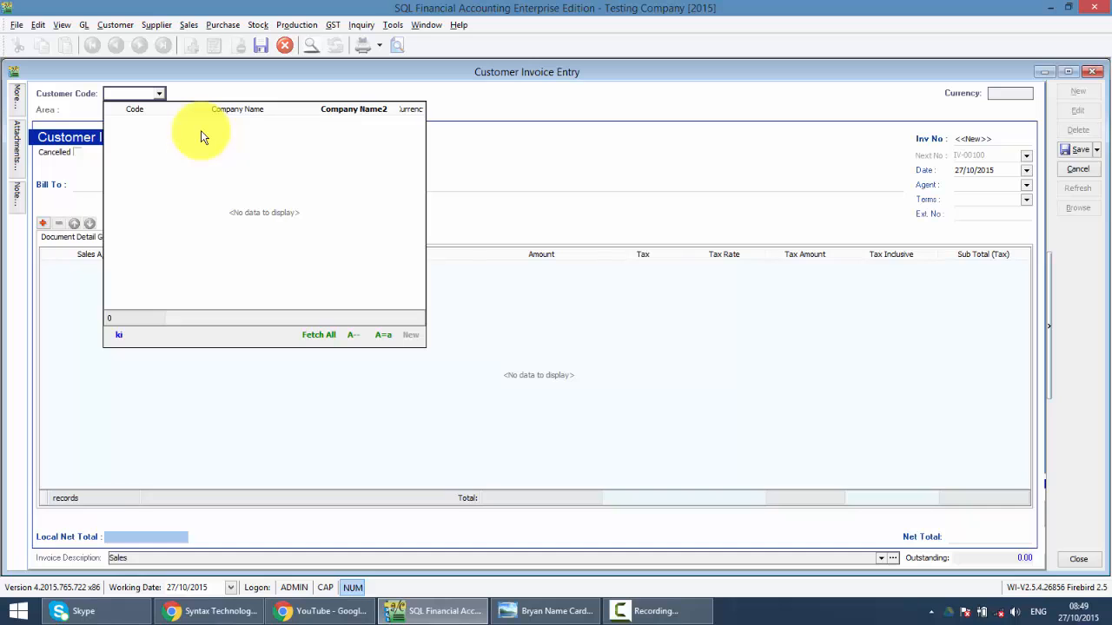
pyautogui.moveTo(341, 129)
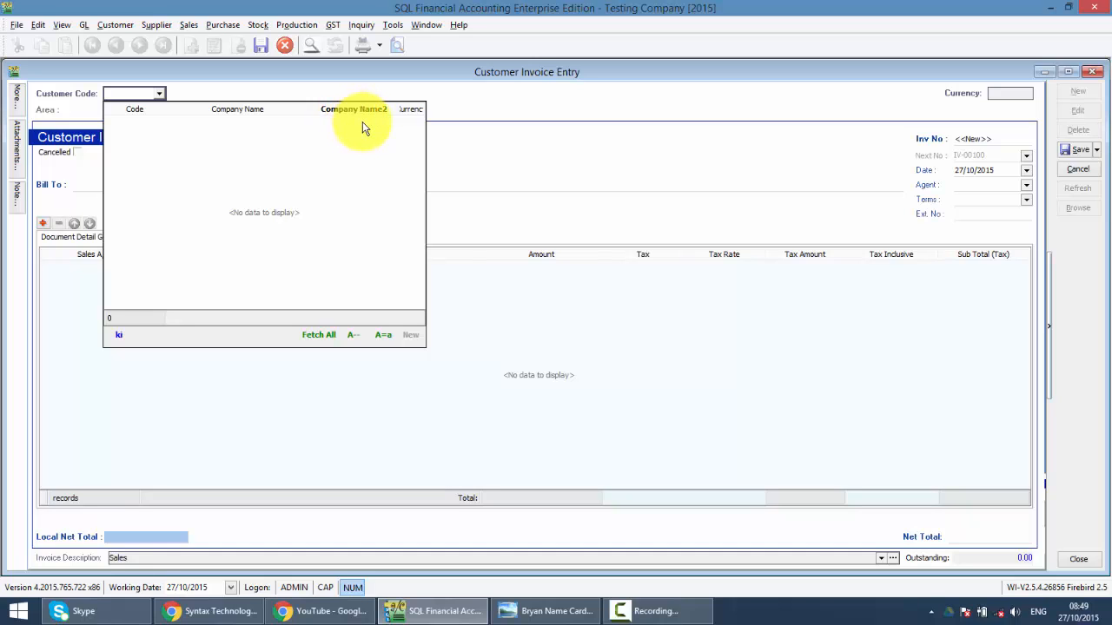
pyautogui.click(320, 334)
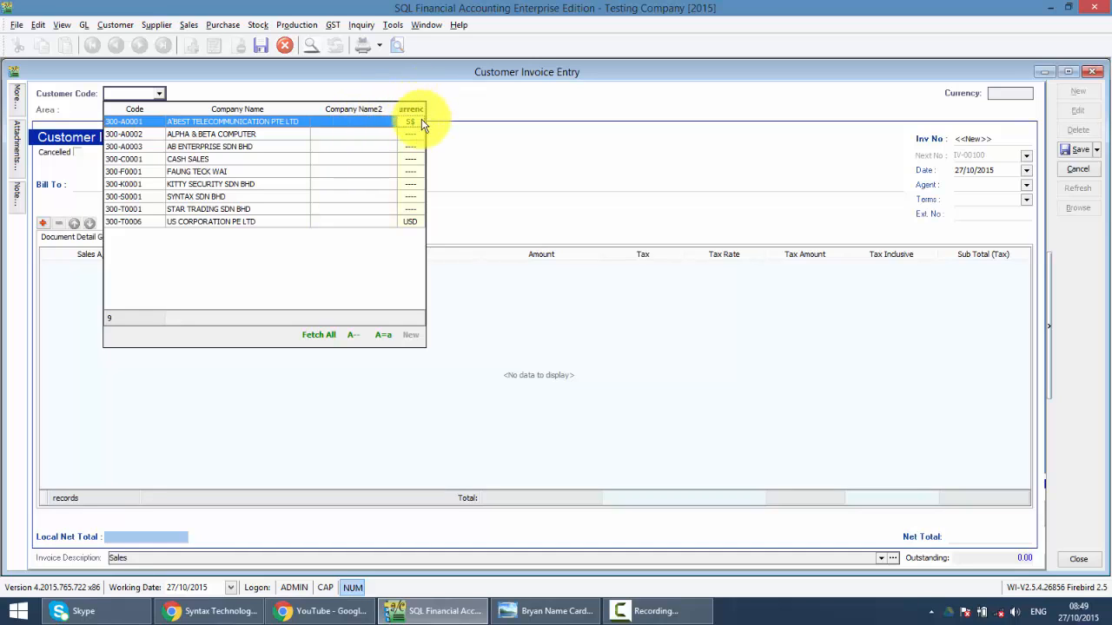
pyautogui.click(210, 134)
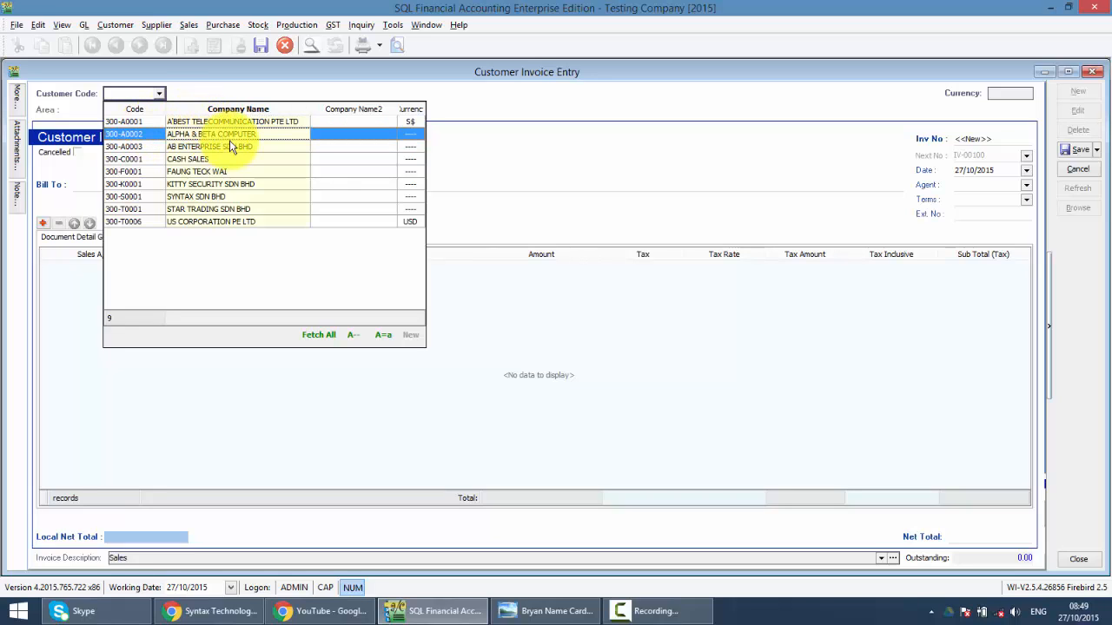
pyautogui.click(208, 197)
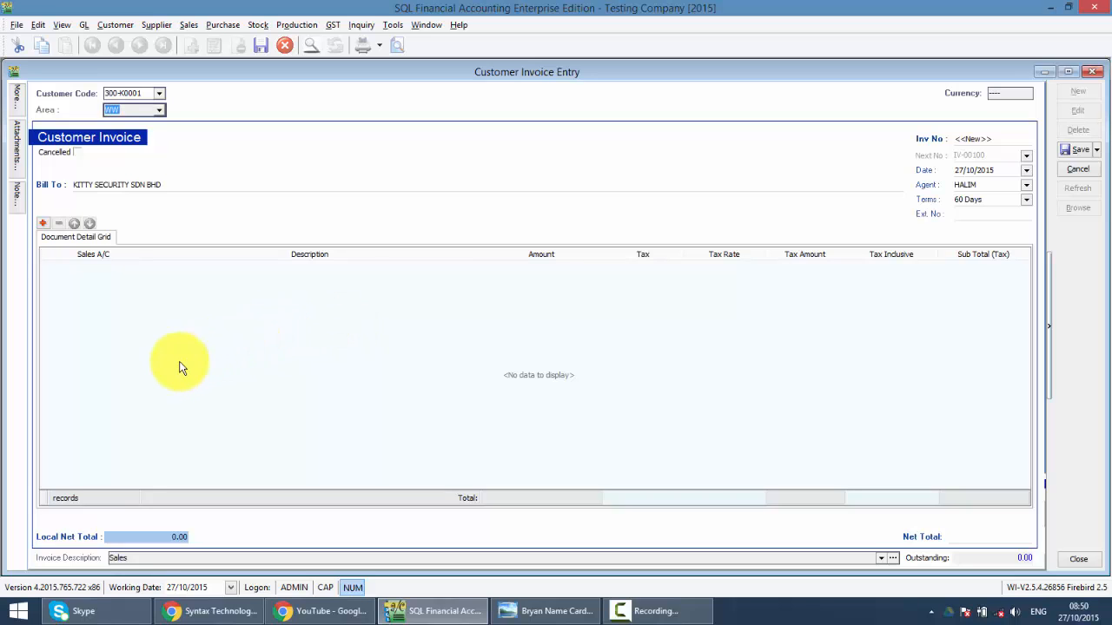
# - Add a detail line using sales account 500-0000 SALES-HANDPHONES
pyautogui.click(42, 222)
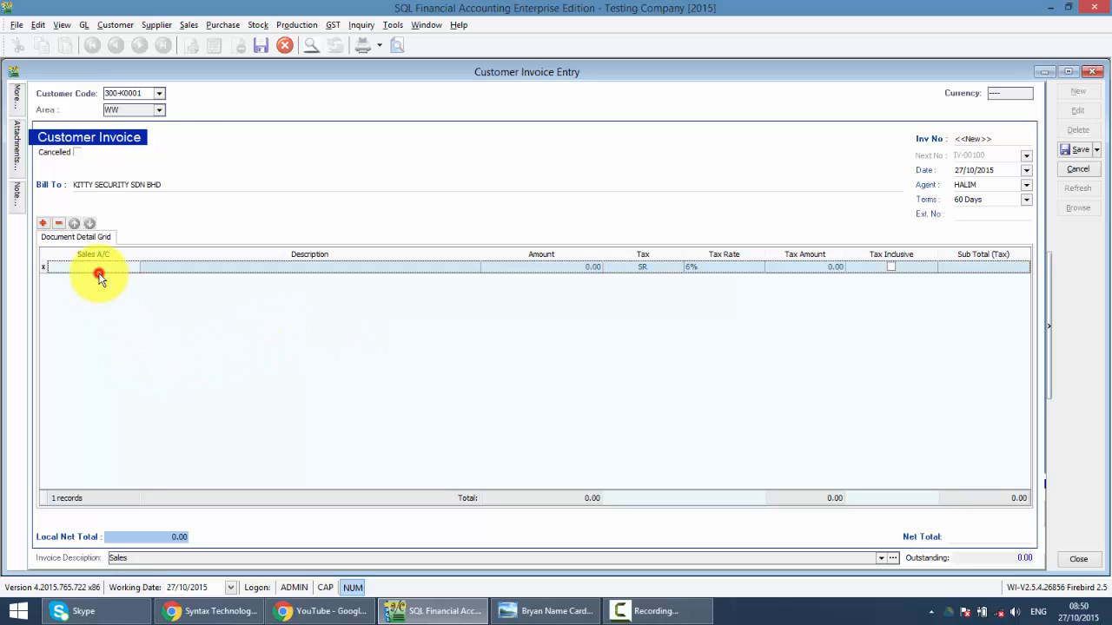
pyautogui.click(97, 268)
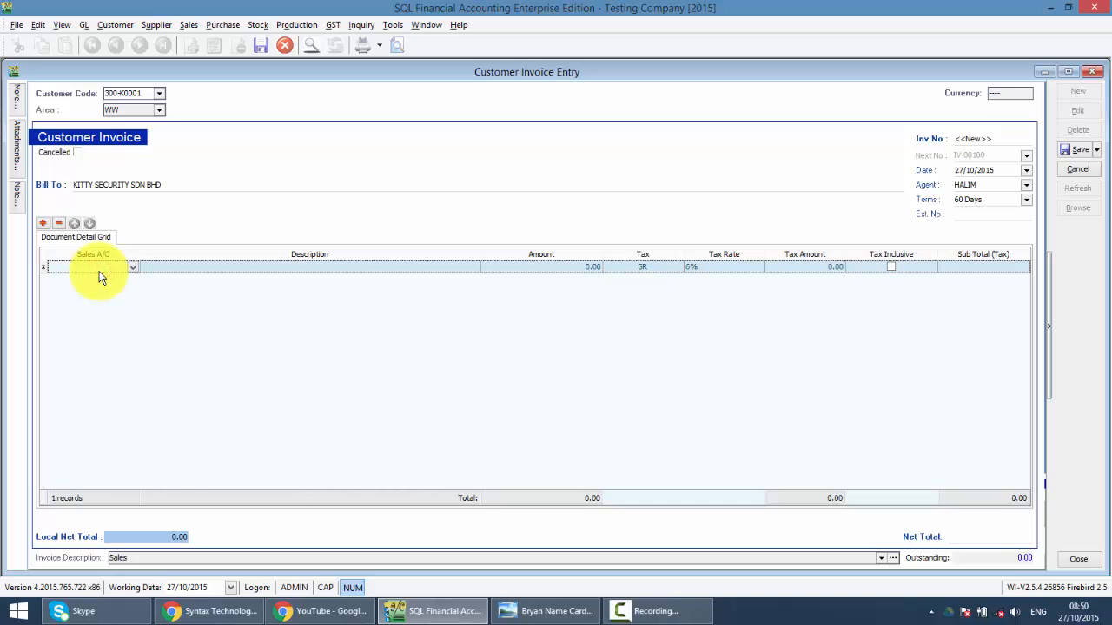
pyautogui.click(132, 268)
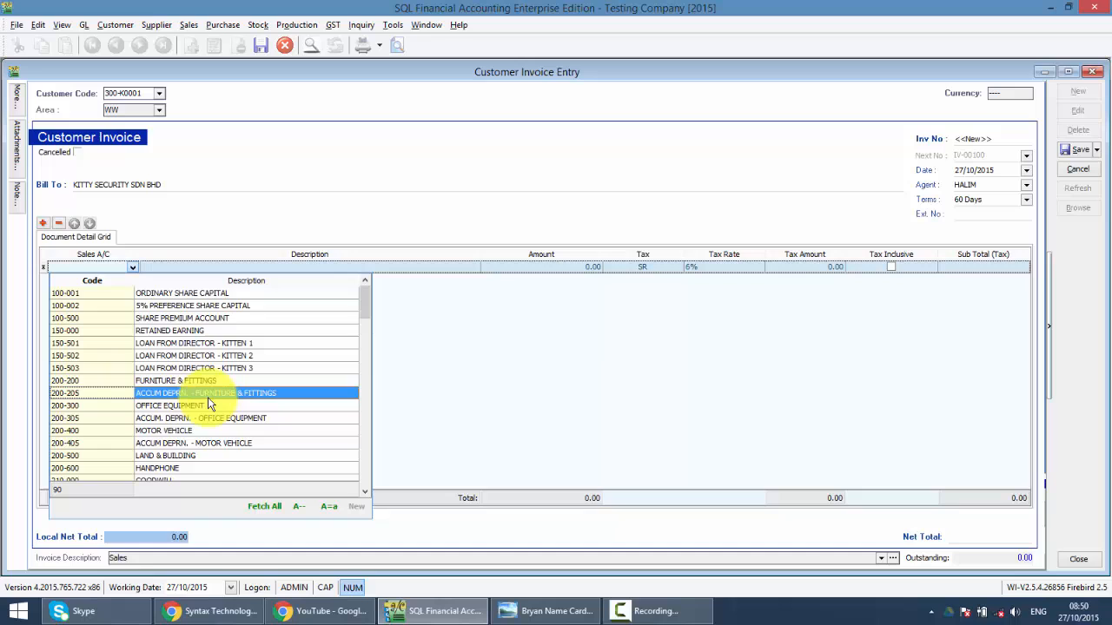
pyautogui.click(195, 342)
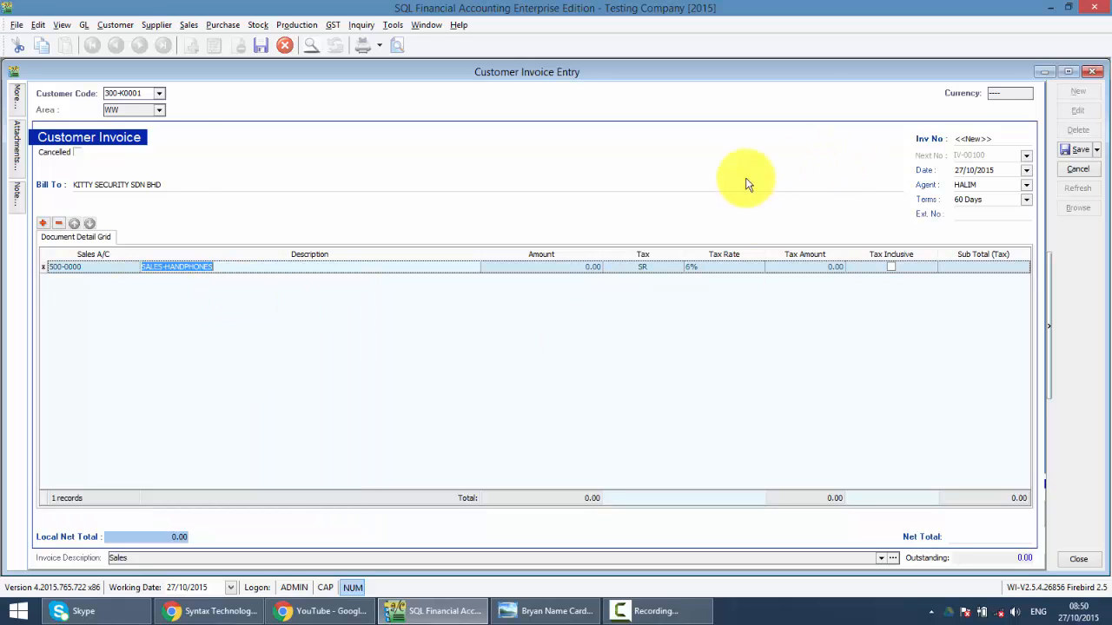
# - Enter amount 200.00 with SR 6% tax inclusive, giving 188.68 net plus 11.32 GST
pyautogui.write('2')
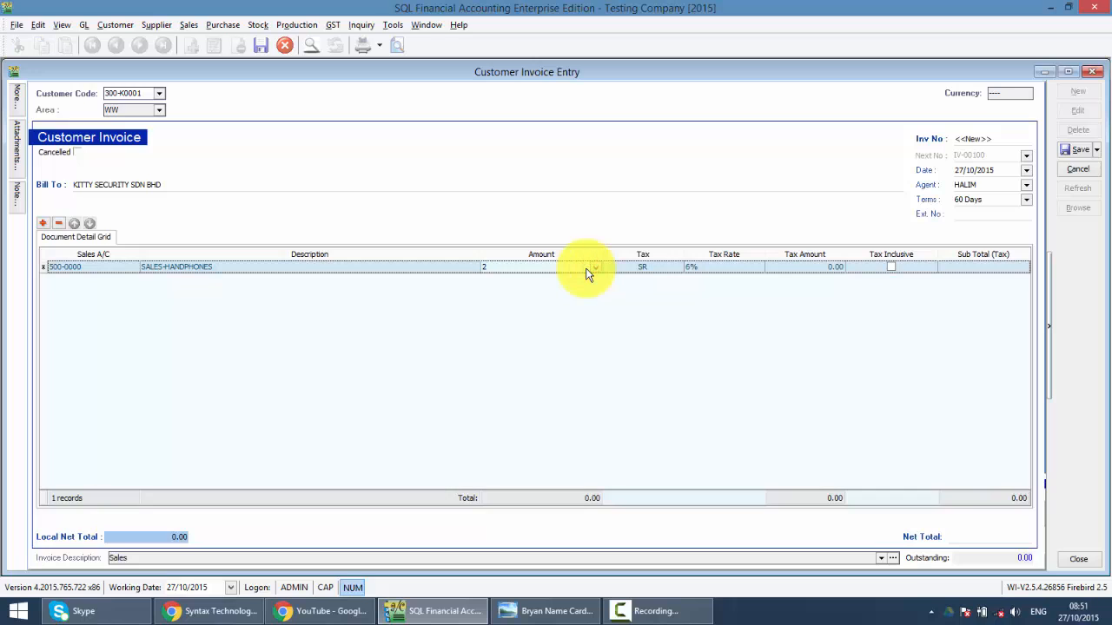
pyautogui.write('200.00')
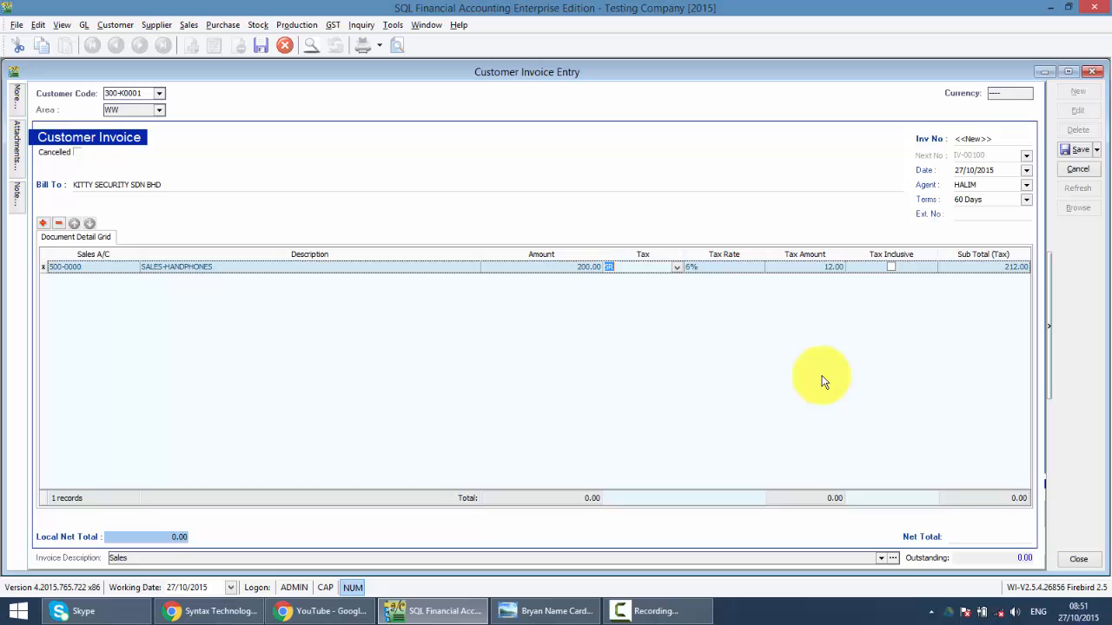
pyautogui.moveTo(832, 365)
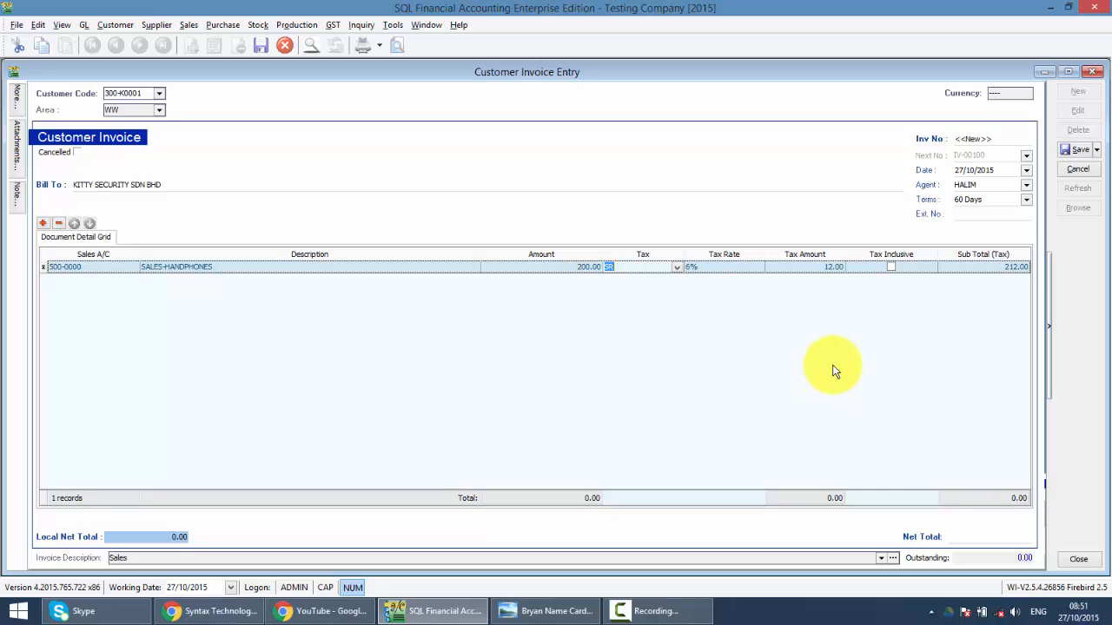
pyautogui.click(890, 267)
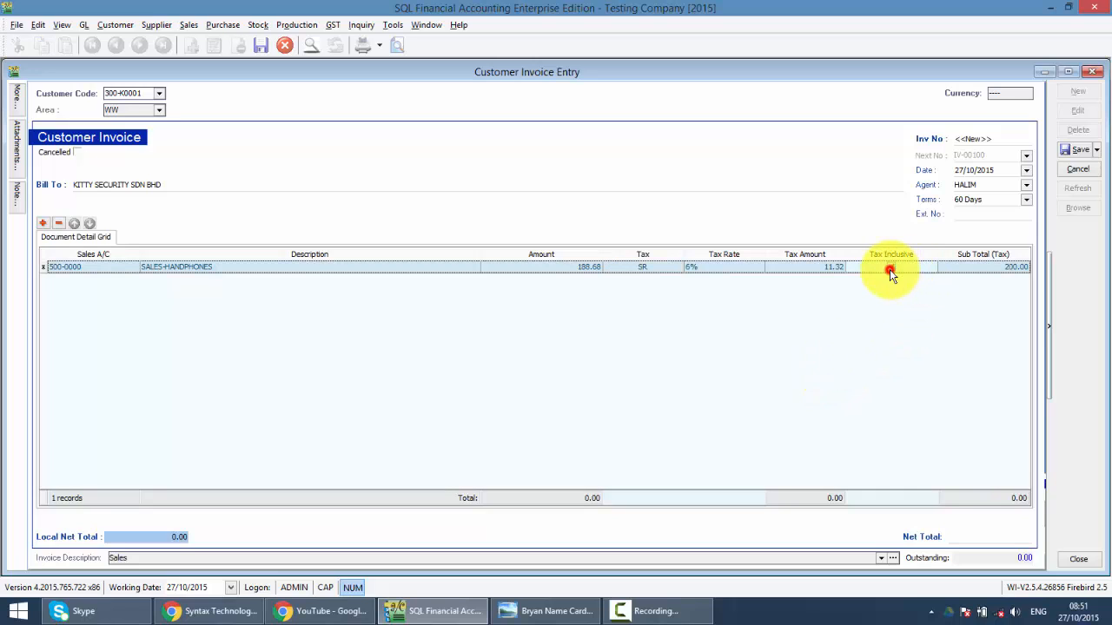
pyautogui.click(890, 267)
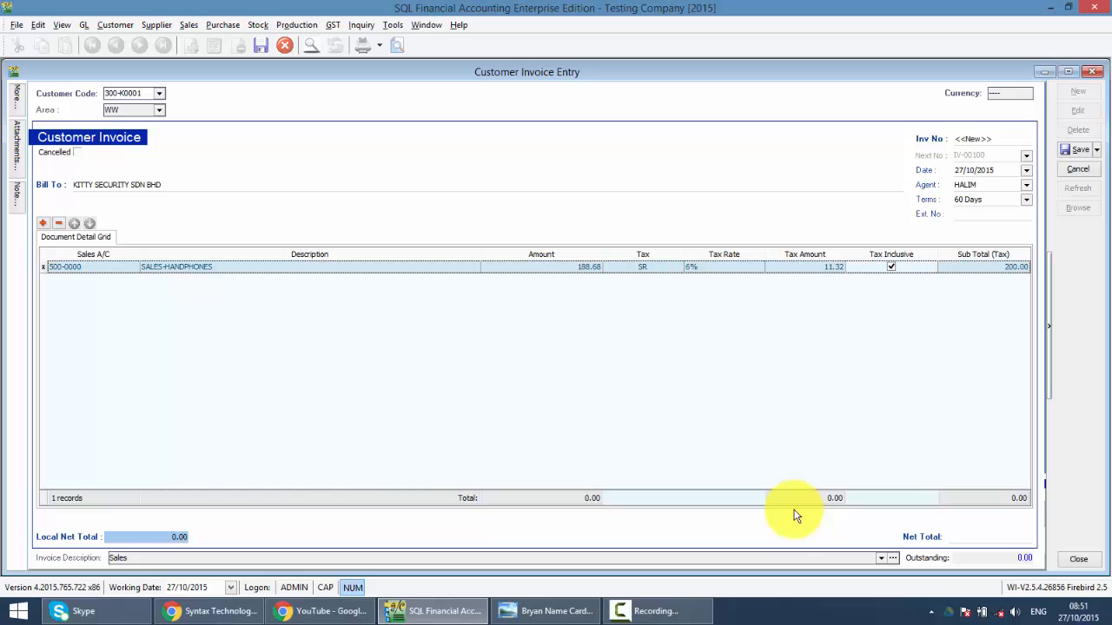
pyautogui.moveTo(778, 507)
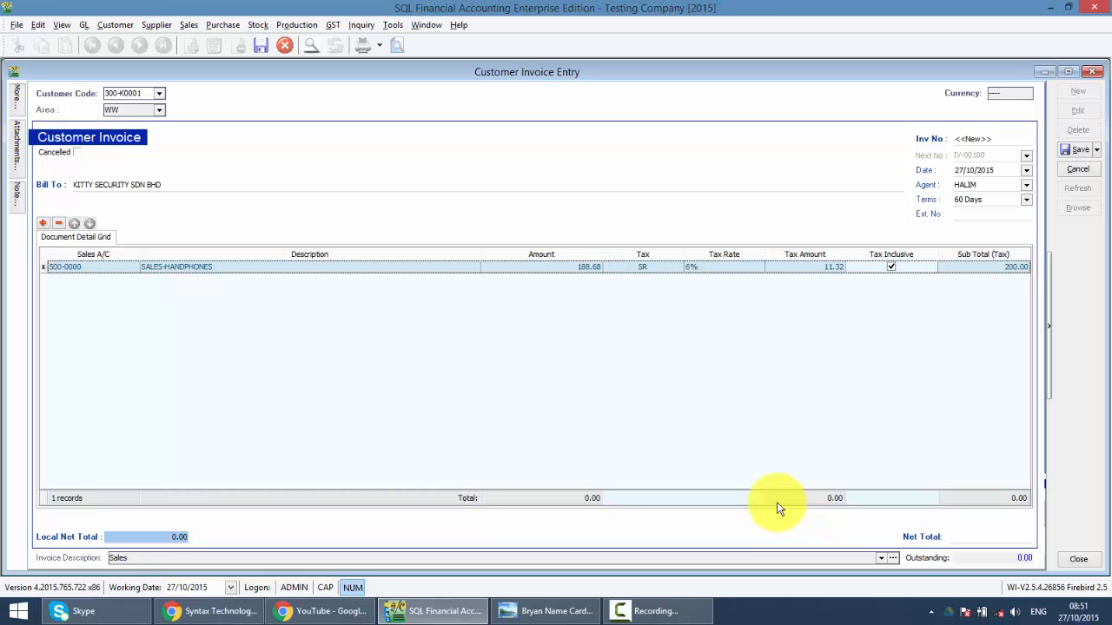
pyautogui.moveTo(507, 274)
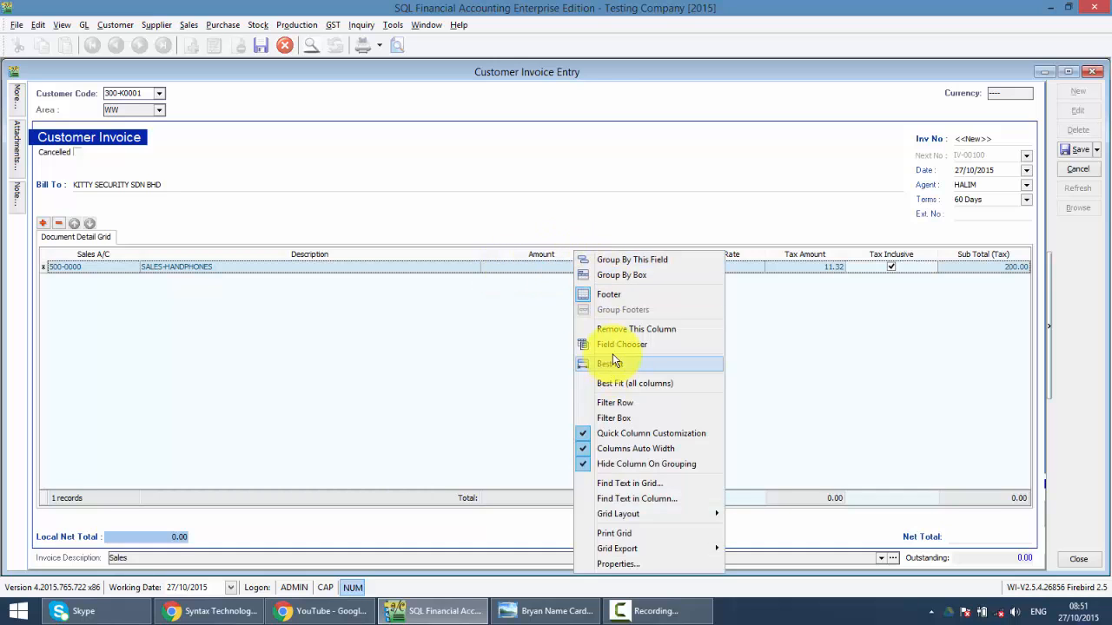
pyautogui.click(622, 344)
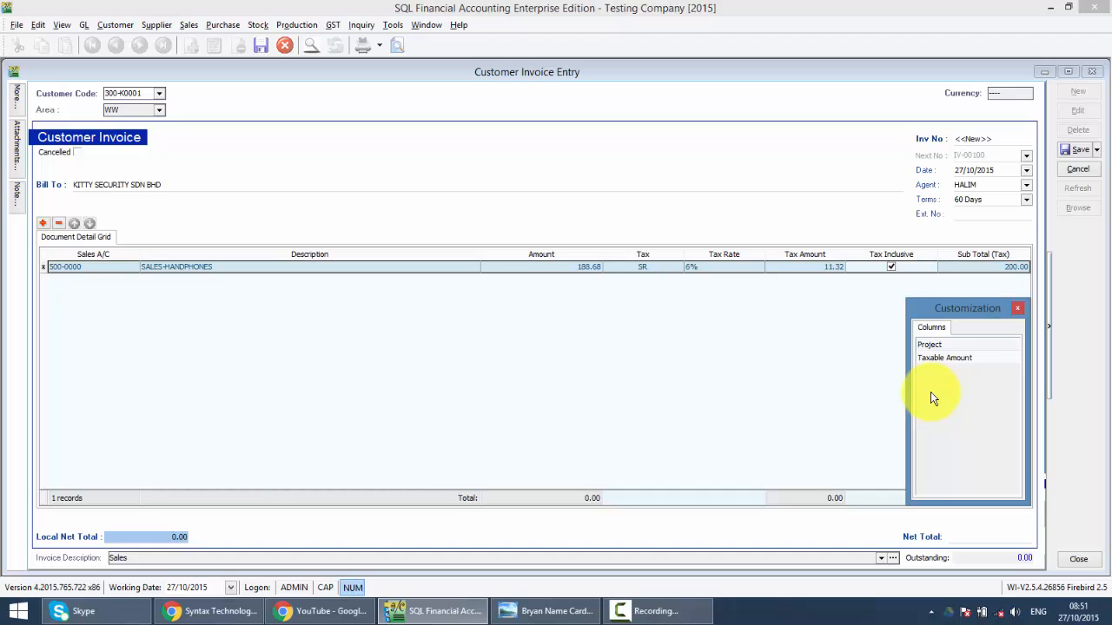
pyautogui.click(1016, 310)
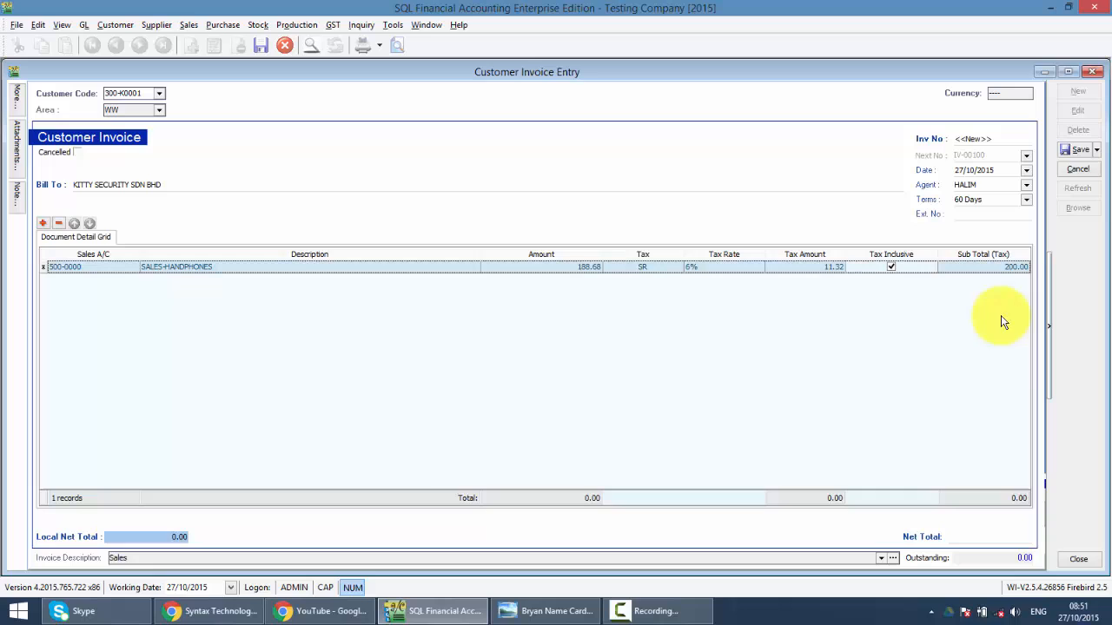
# - Save invoice IV-00100 and preview the Cust Invoice report totalling RM 200.00
pyautogui.click(1081, 150)
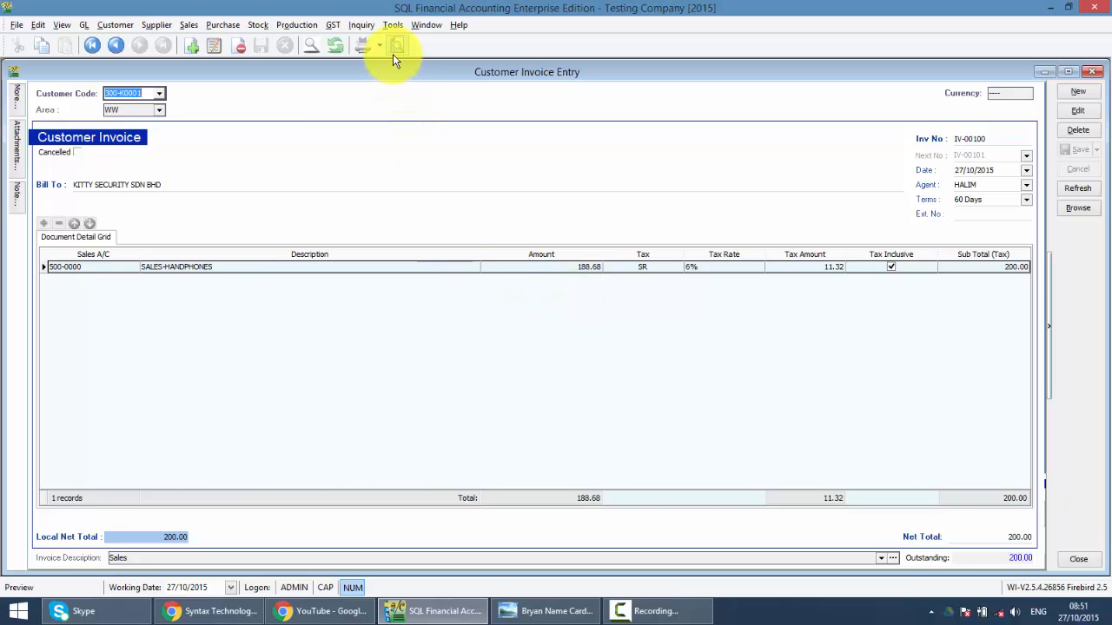
pyautogui.click(396, 46)
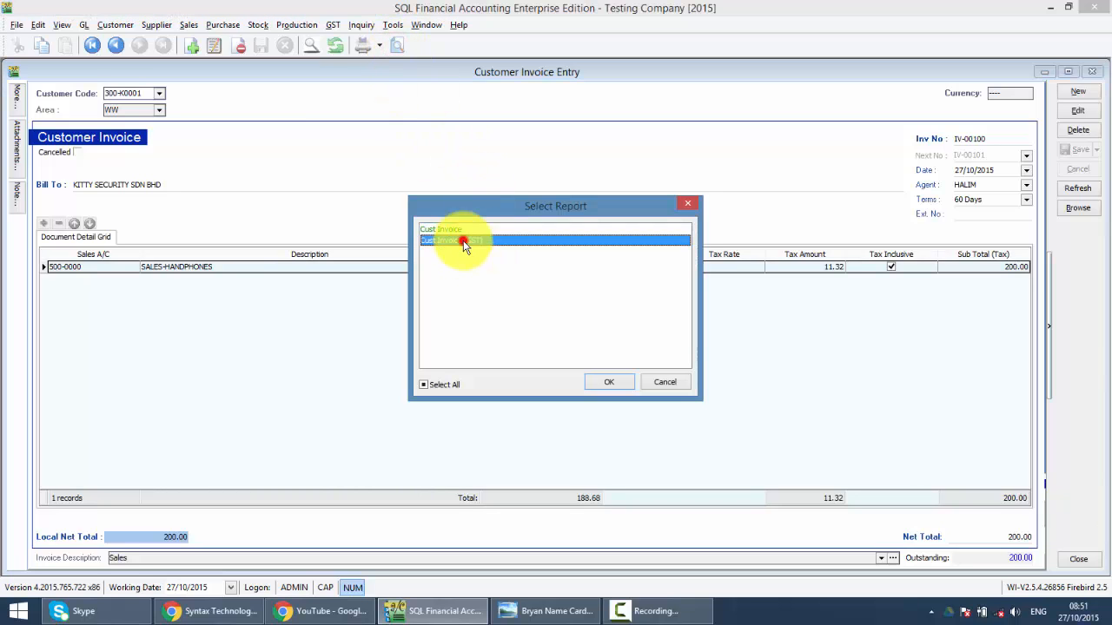
pyautogui.click(608, 382)
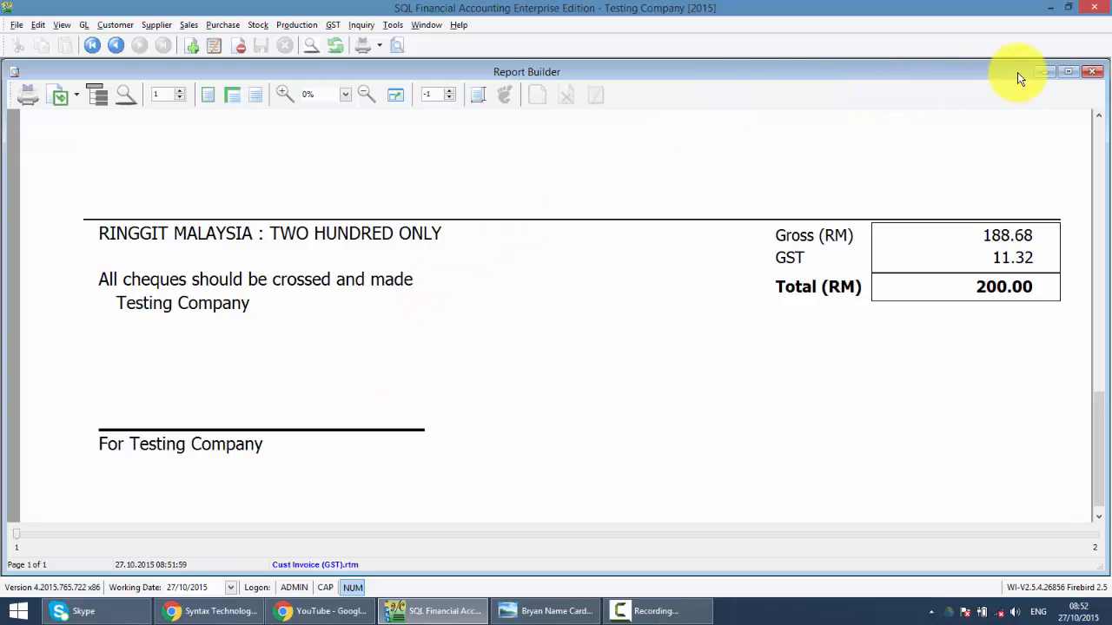
pyautogui.click(1093, 73)
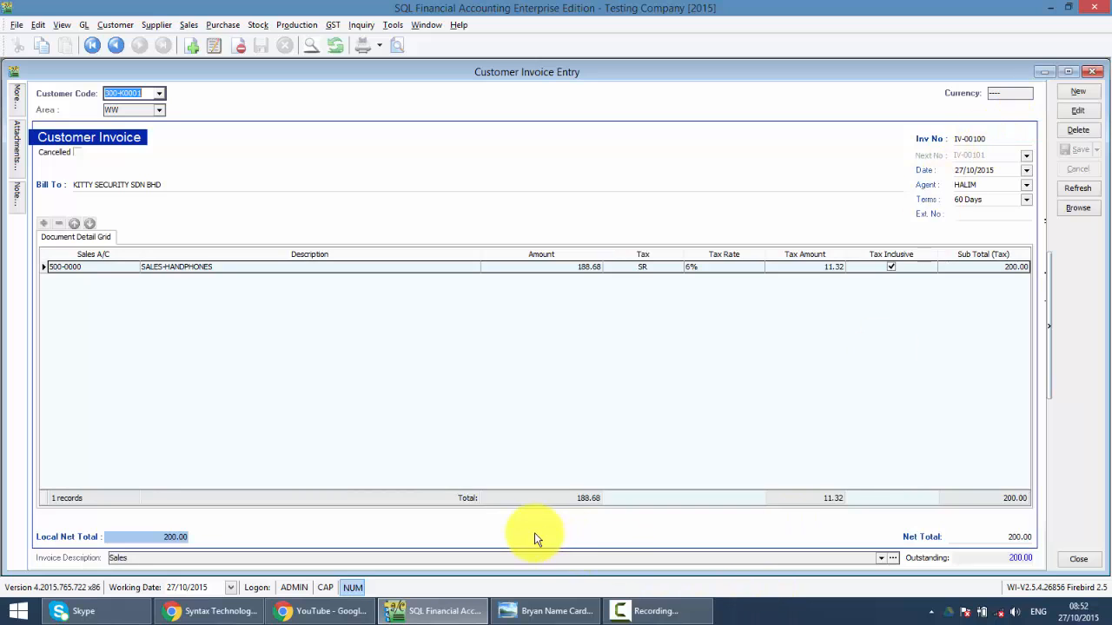
pyautogui.moveTo(278, 612)
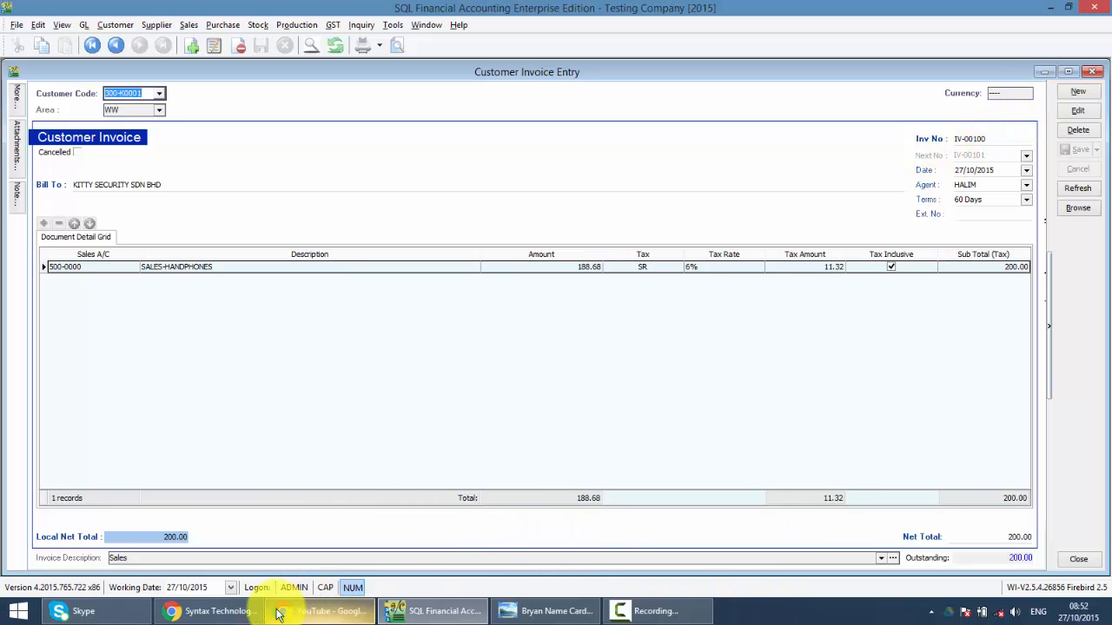
# - Switch to the Syntax Technologies Sdn Bhd Facebook page and scroll through its posts
pyautogui.click(208, 612)
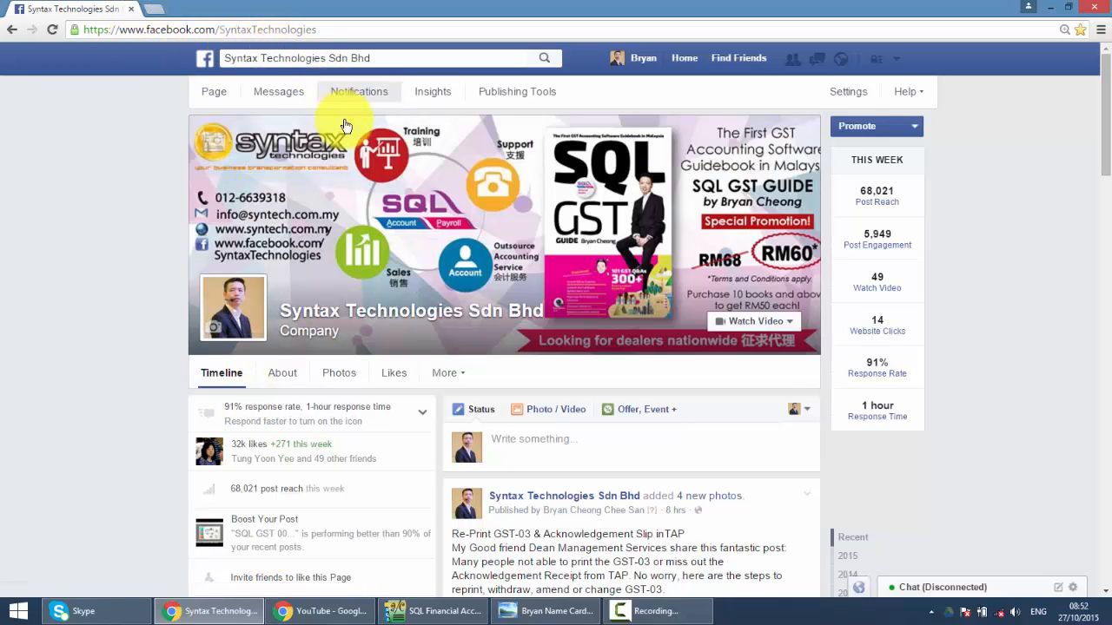
pyautogui.scroll(-3)
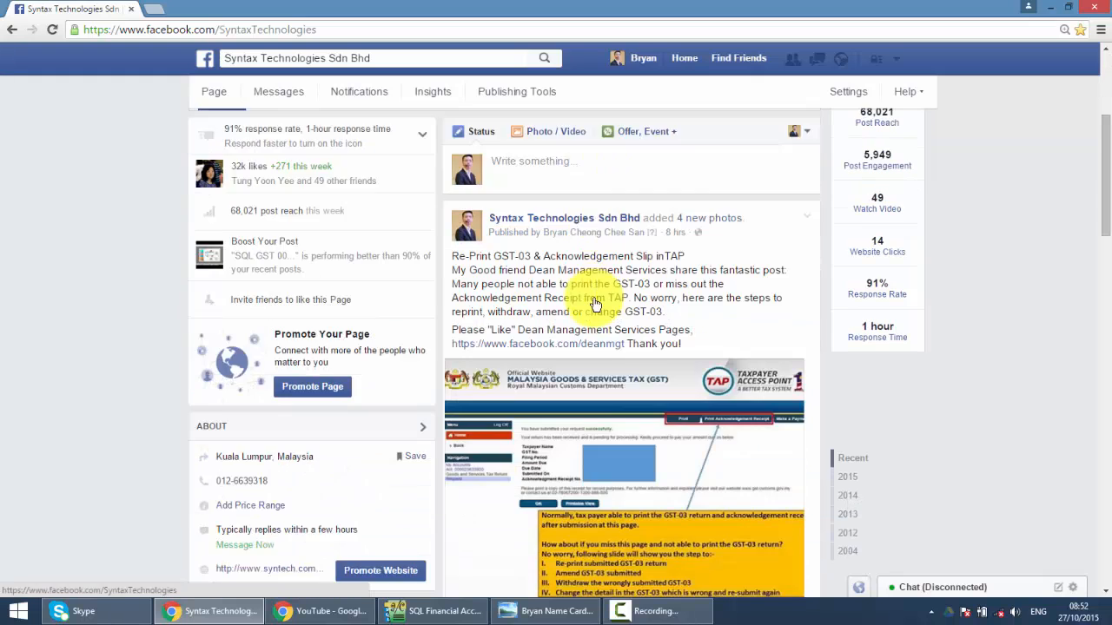
pyautogui.scroll(-3)
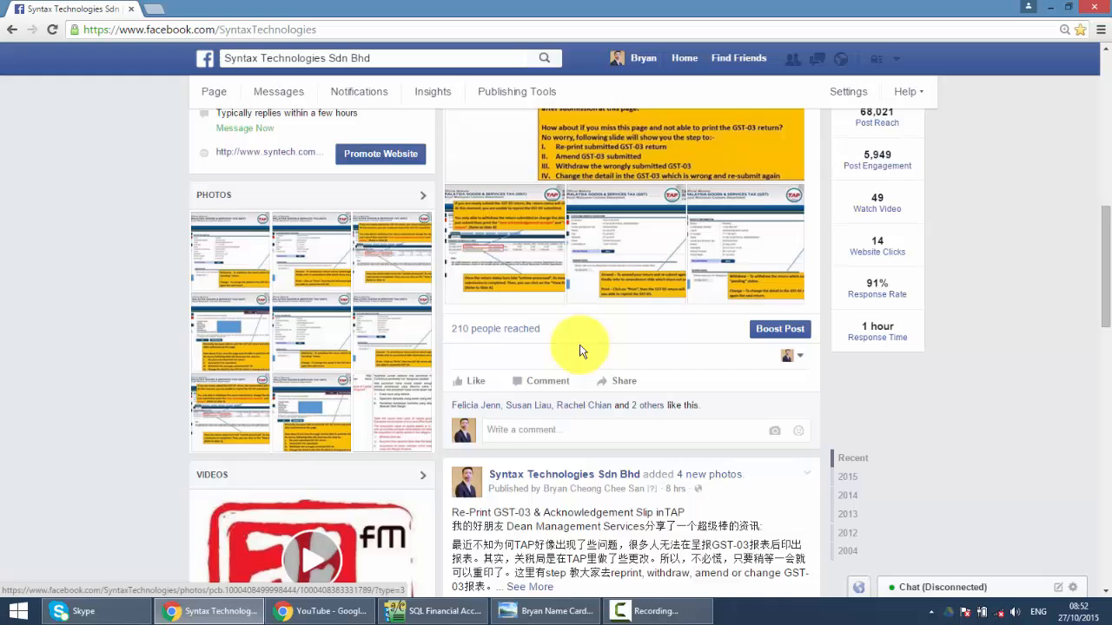
pyautogui.scroll(-3)
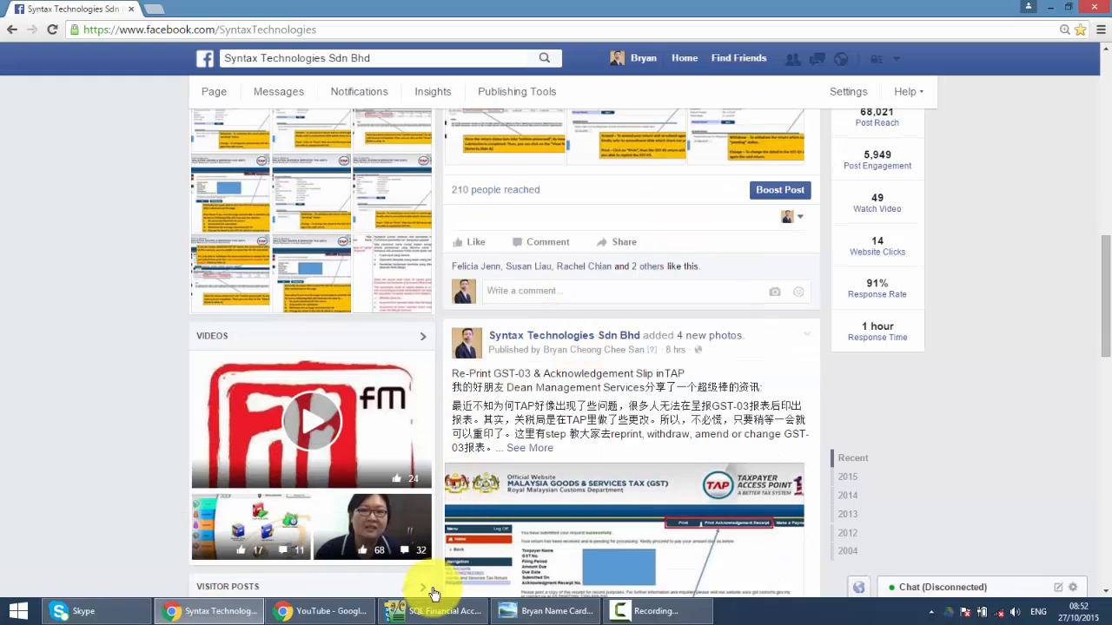
# - View the syntech.com.my SQL demo video page, then return to the business card picture
pyautogui.click(445, 612)
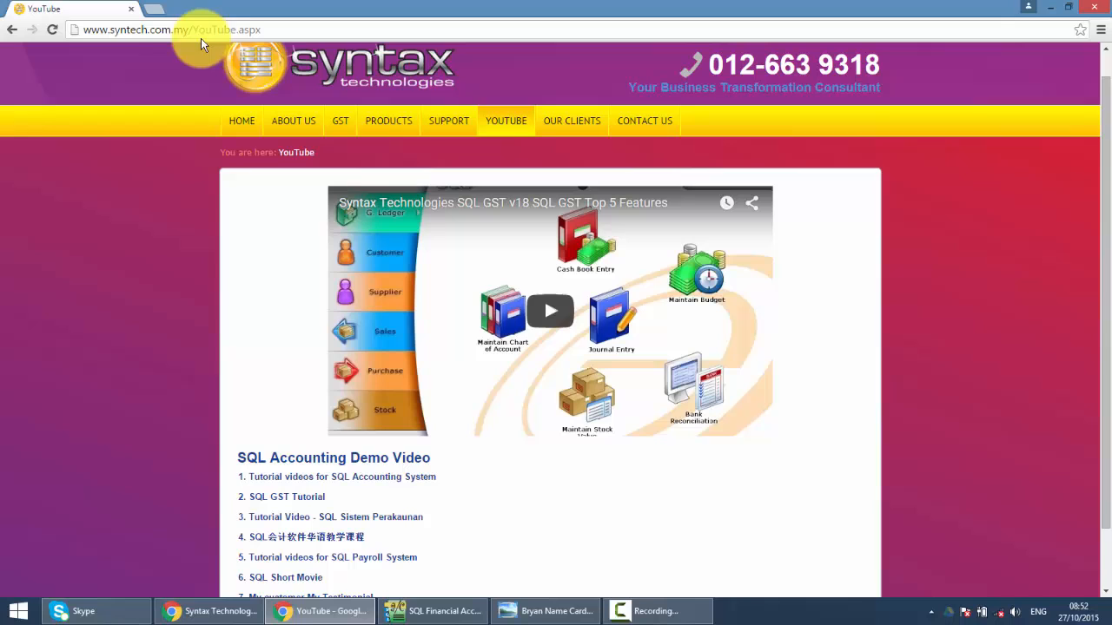
pyautogui.scroll(-3)
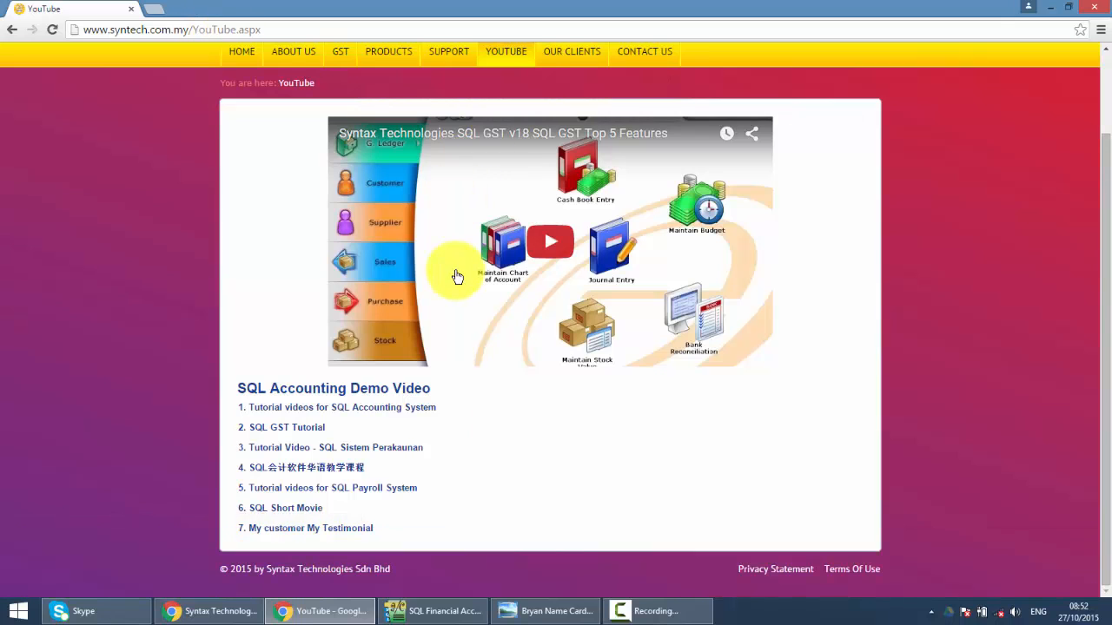
pyautogui.click(545, 612)
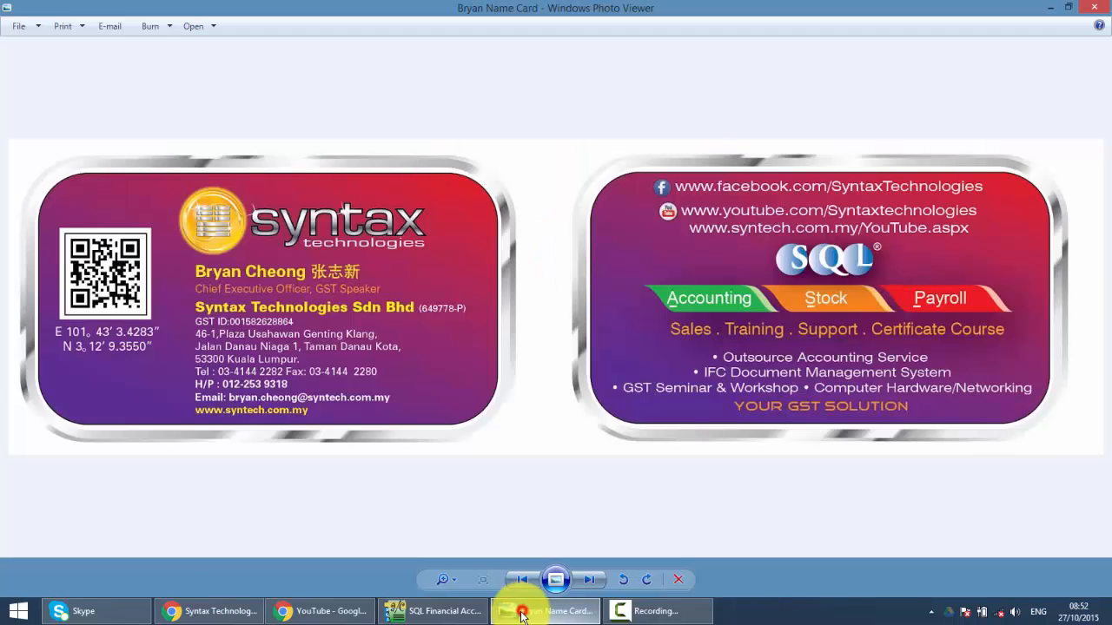